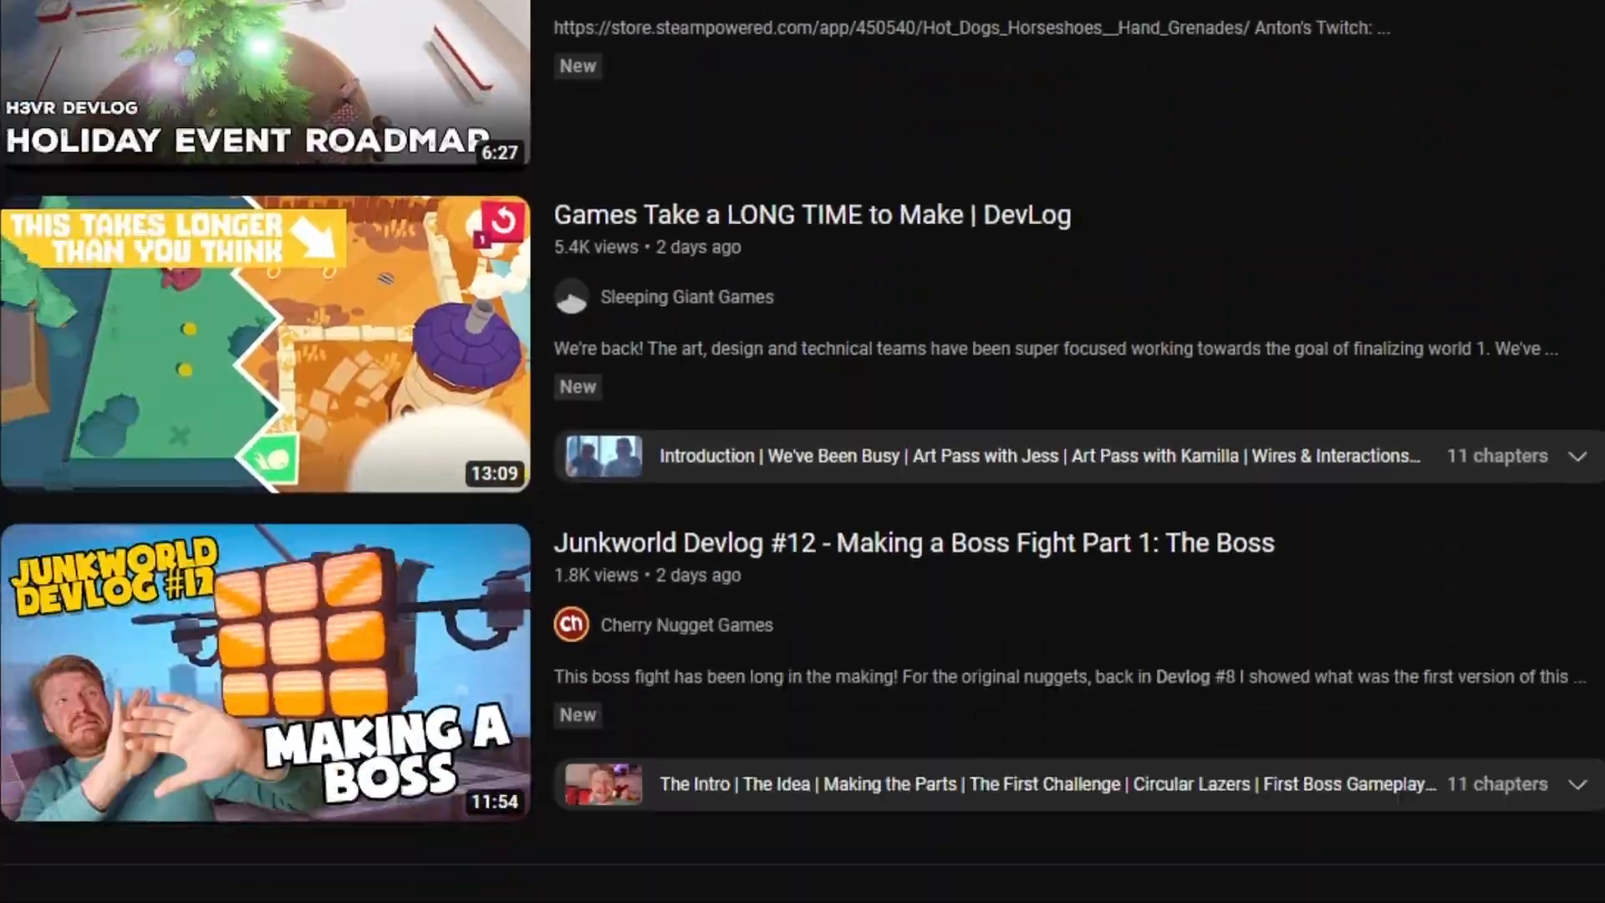
scroll(down, 3)
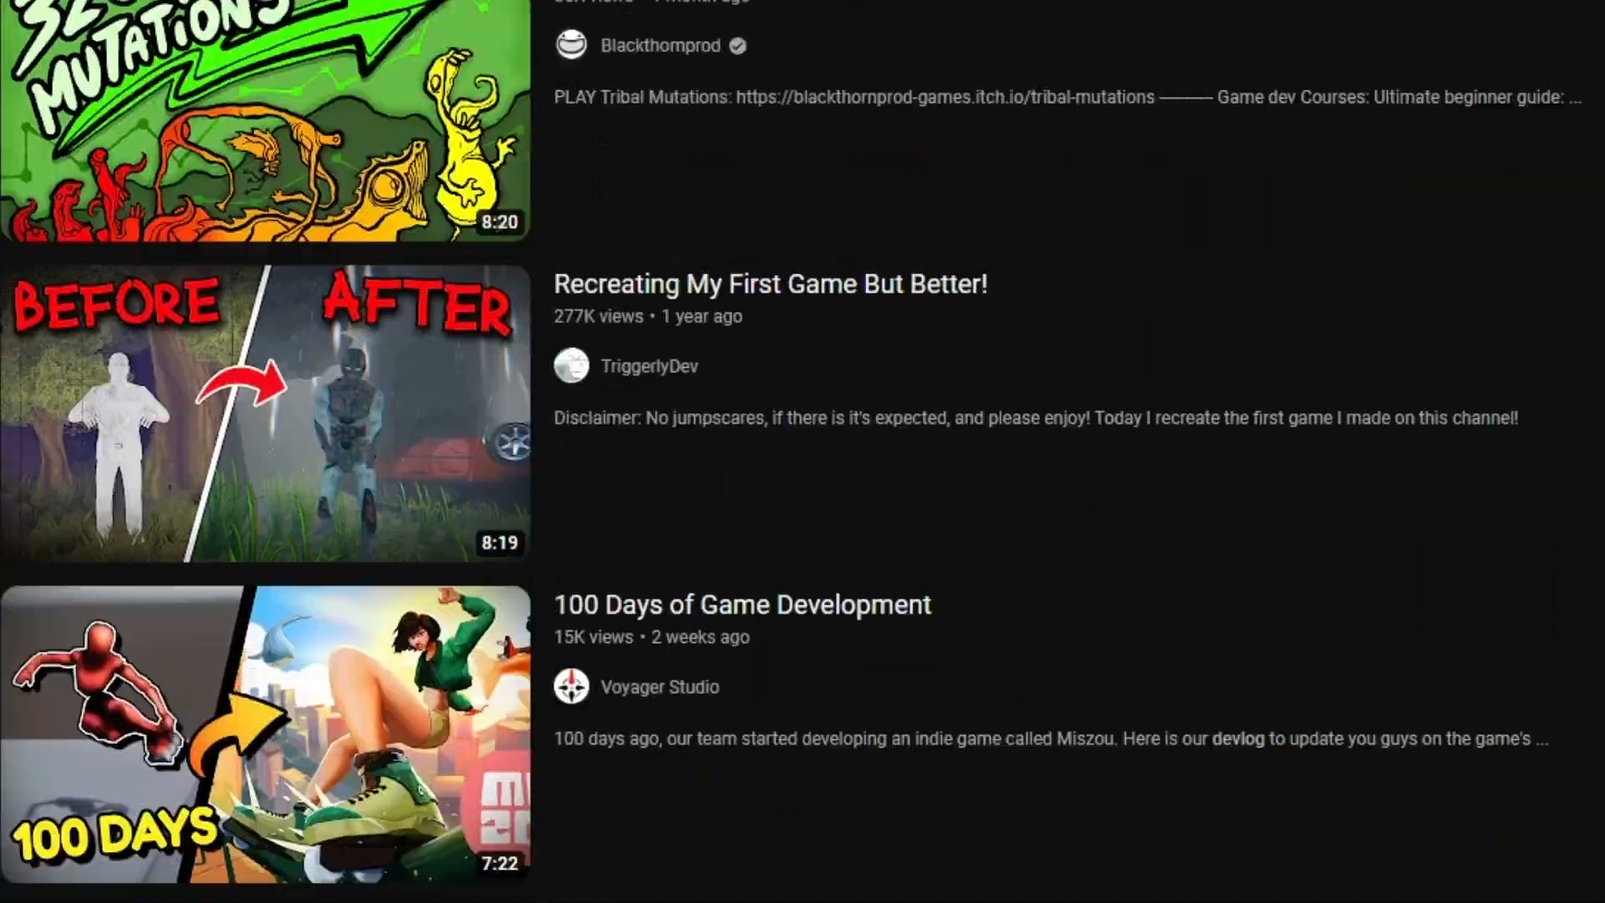